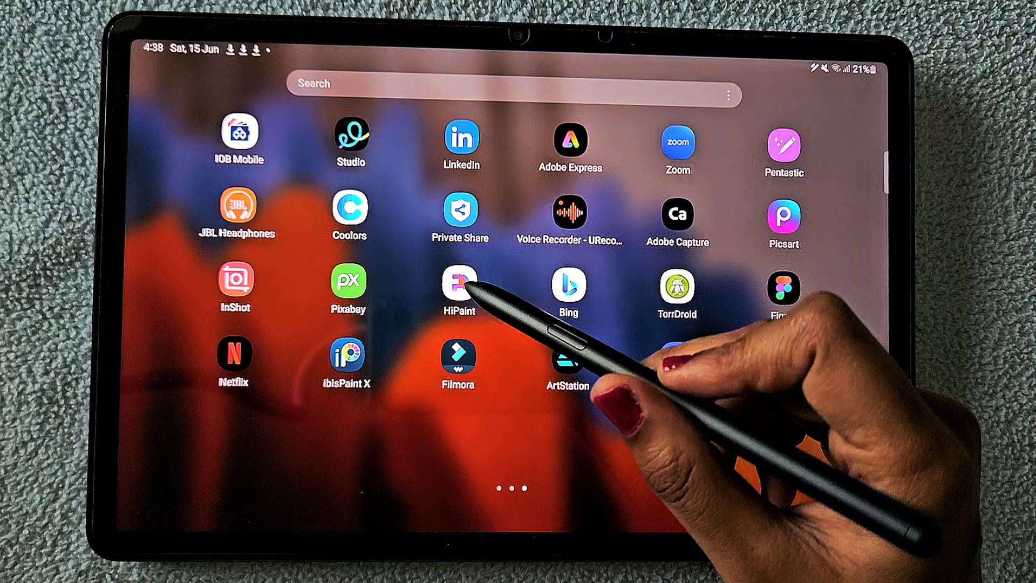
Step: Launch HiPaint from the home screen to get a blank canvas
left_click(457, 285)
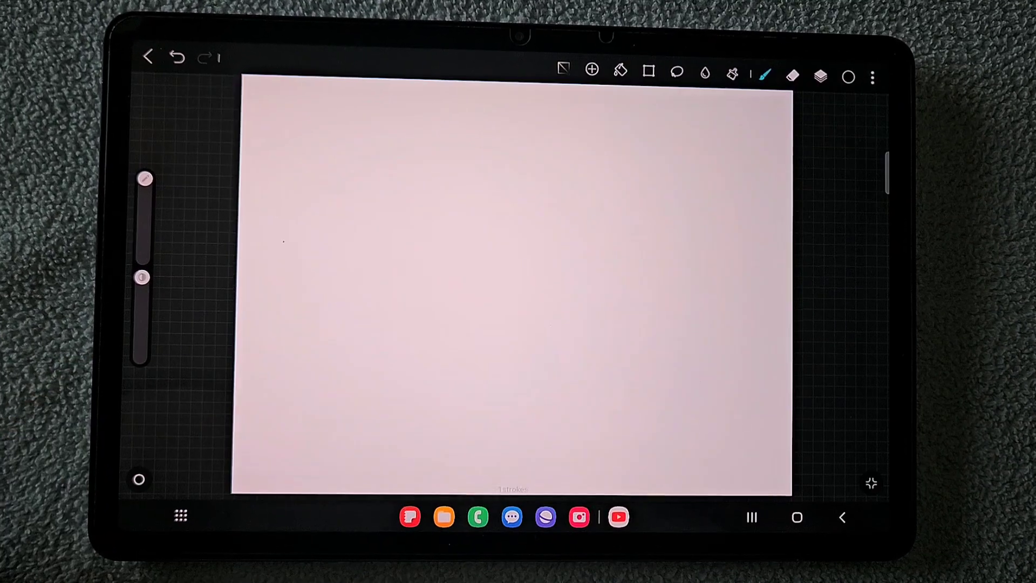
Step: Pick a brush and stretch a thick black rounded line across the canvas centre
left_click(764, 76)
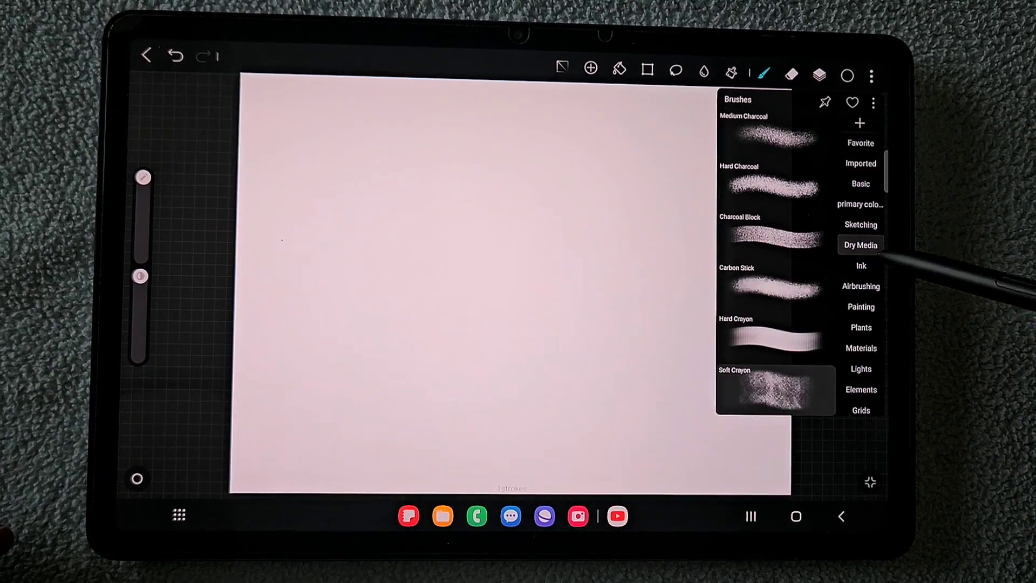
left_click(861, 265)
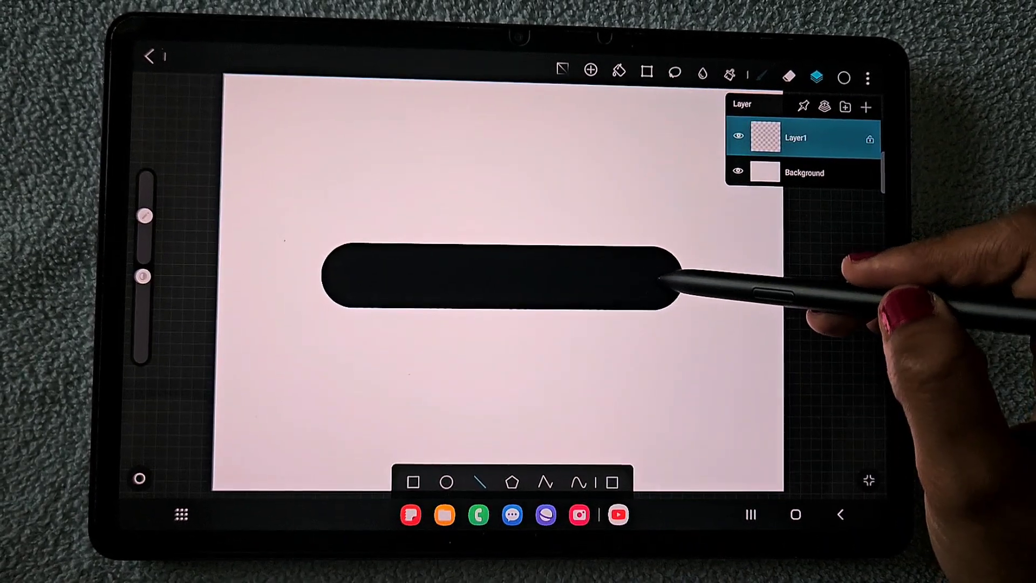
left_click(815, 73)
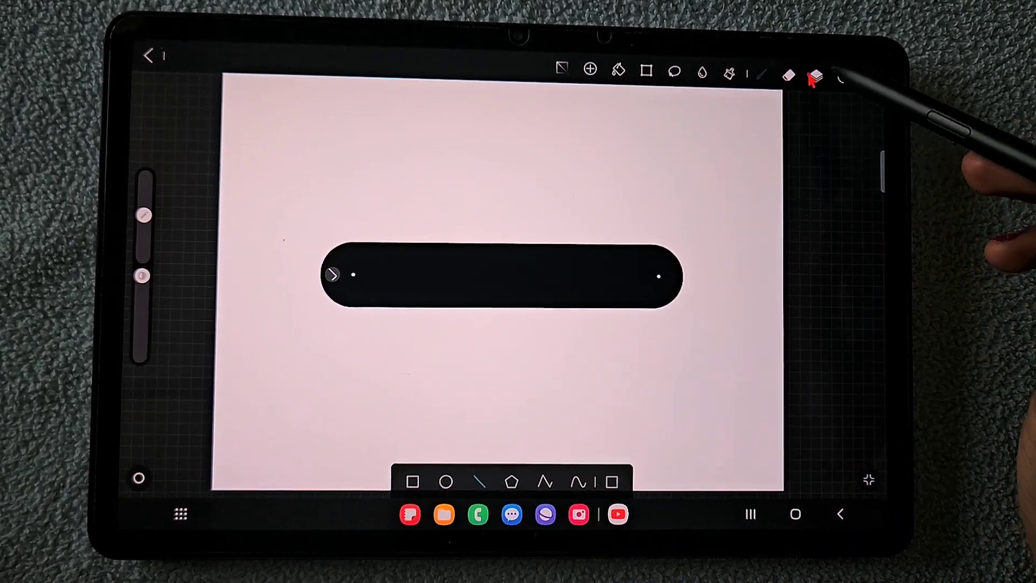
left_click_drag(657, 273, 648, 277)
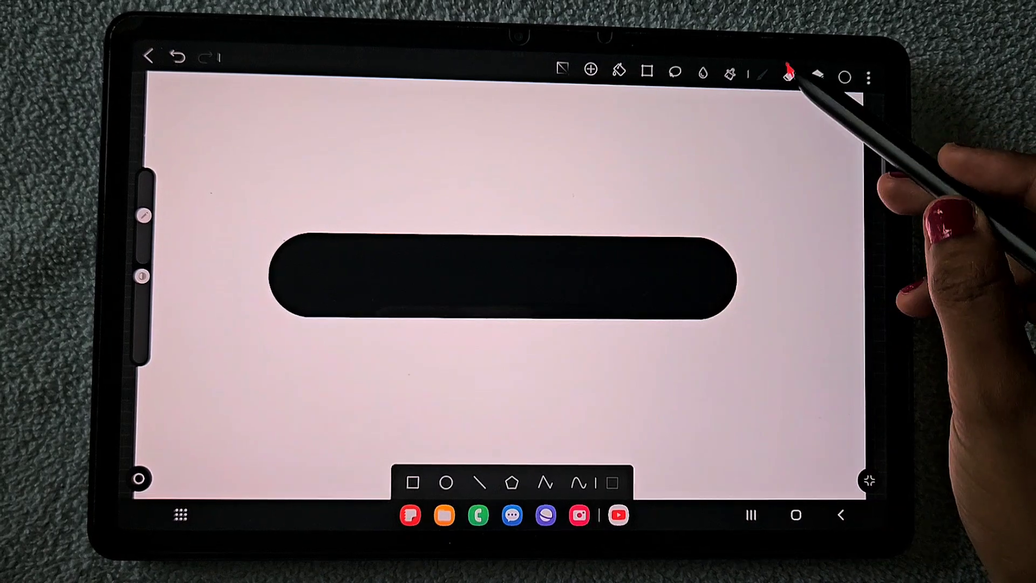
Step: Switch to the Eraser to square off the bar's rounded ends
left_click(762, 73)
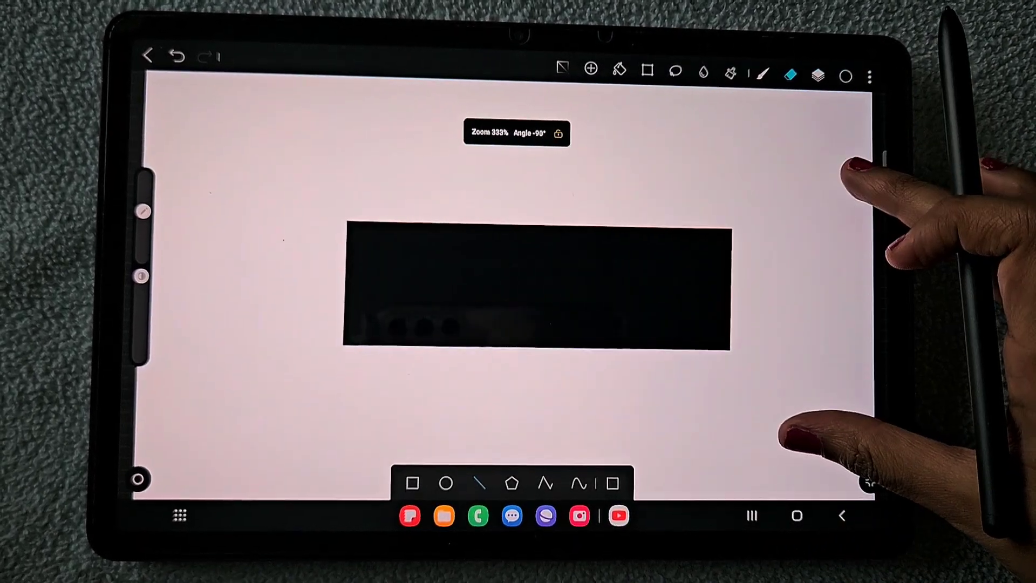
Step: Hide the Background layer, then select and scale the black rectangle up
left_click(818, 75)
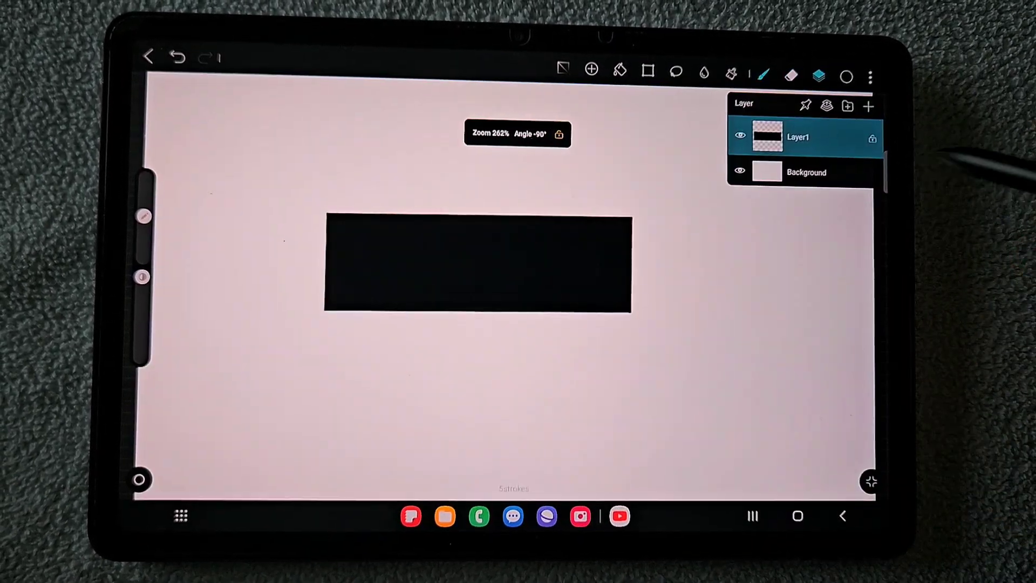
left_click(740, 170)
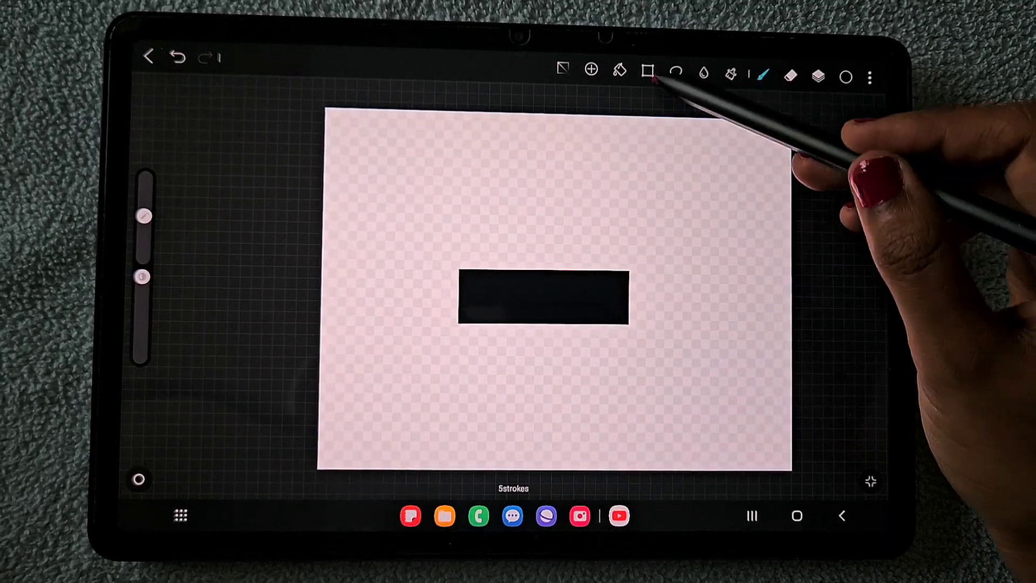
left_click(647, 71)
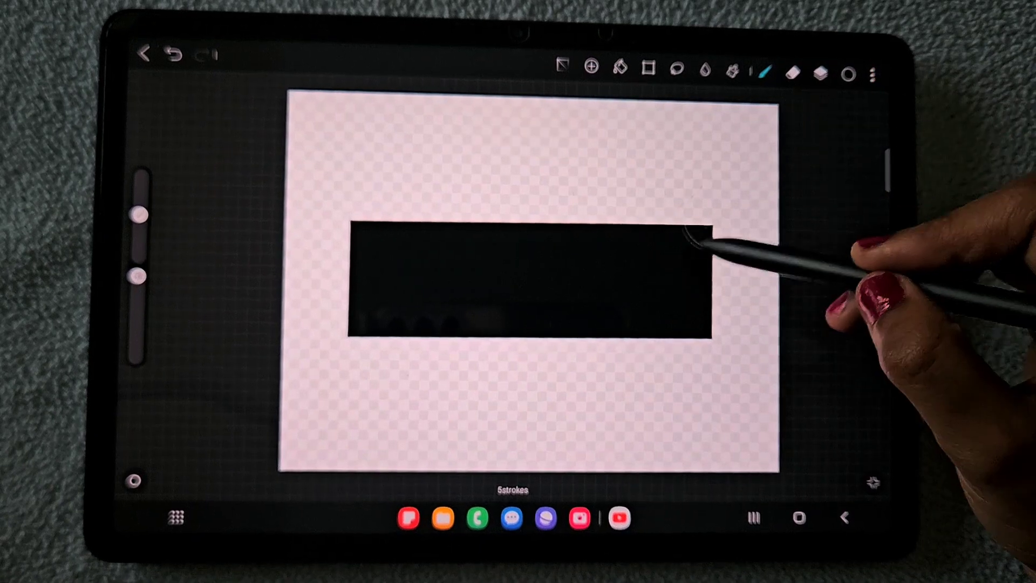
left_click(821, 68)
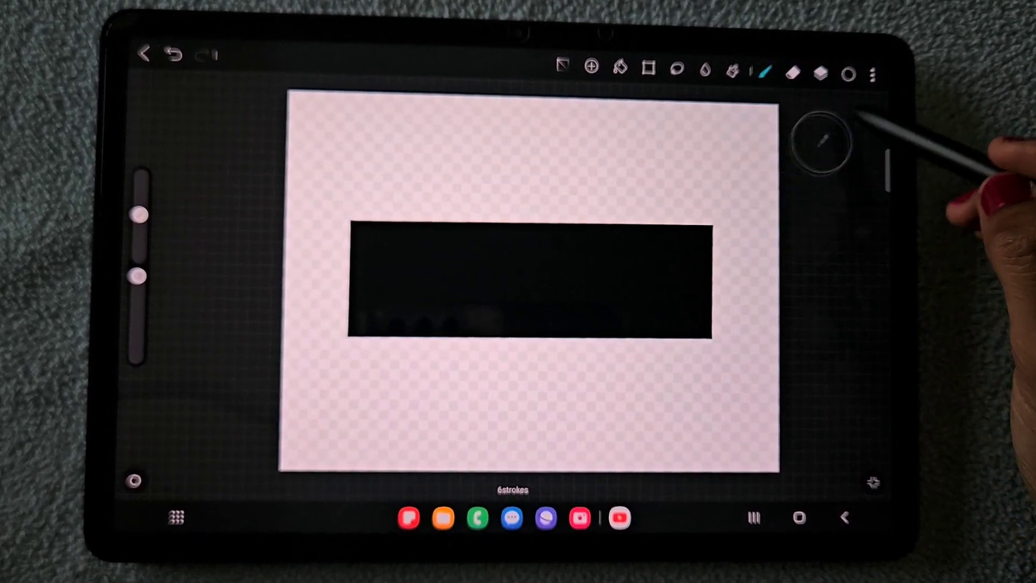
Step: Export the black rectangle as a PNG and open Layers to hide Layer1
left_click(873, 73)
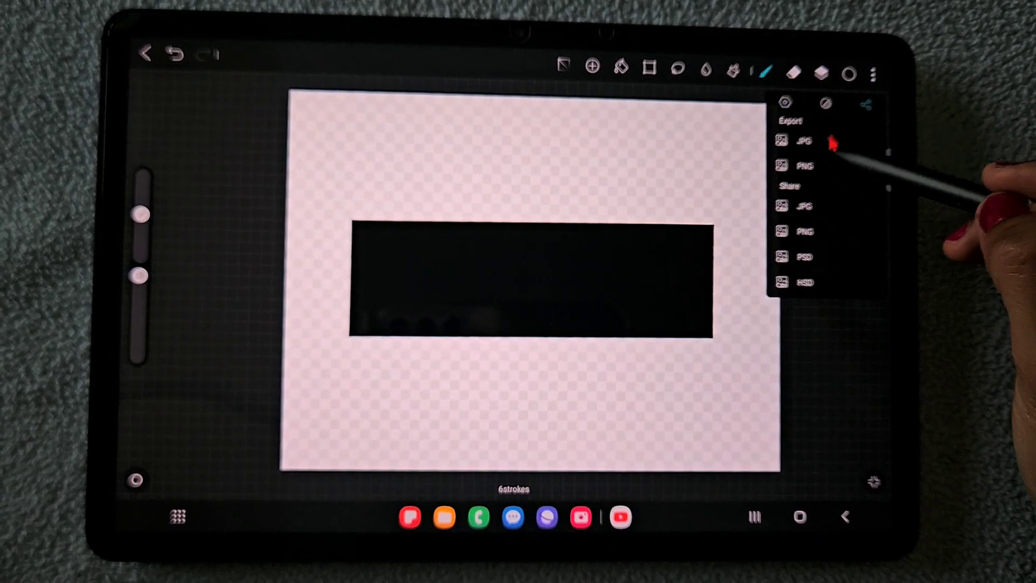
left_click(803, 141)
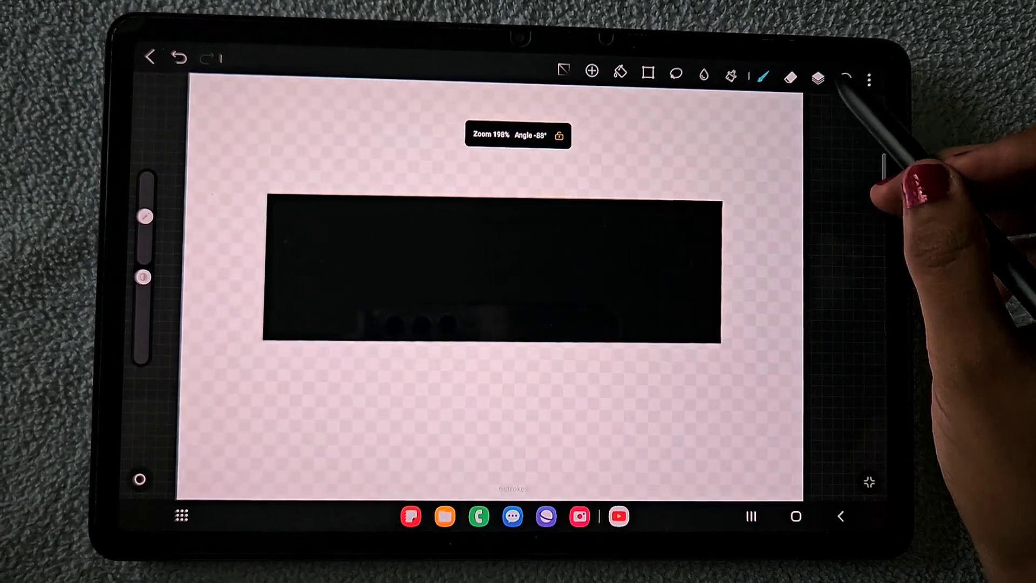
left_click(817, 78)
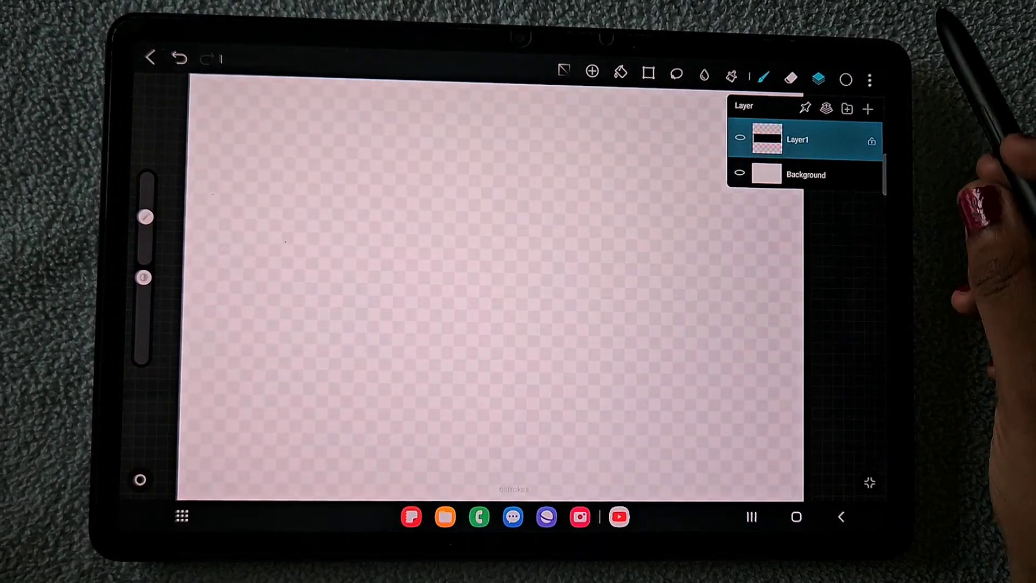
Step: Add a new empty layer and open the Ballpoint Pen's Stroke Properties
left_click(867, 108)
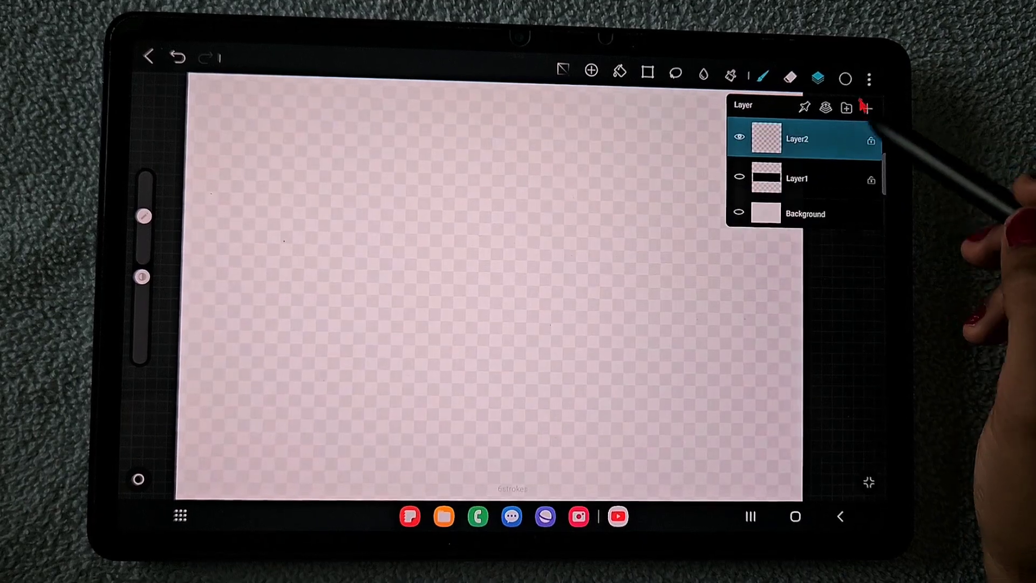
left_click(765, 76)
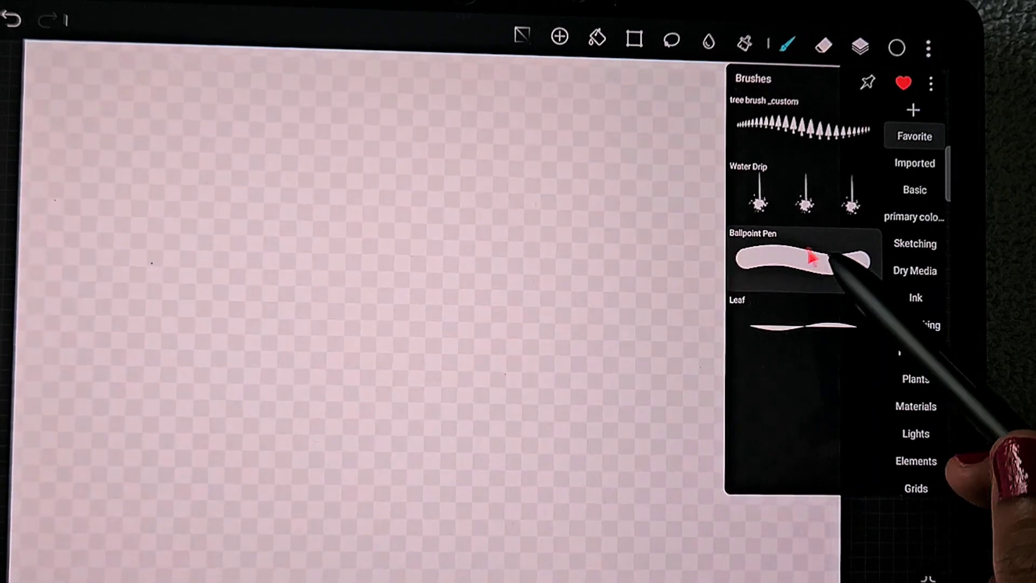
left_click(930, 82)
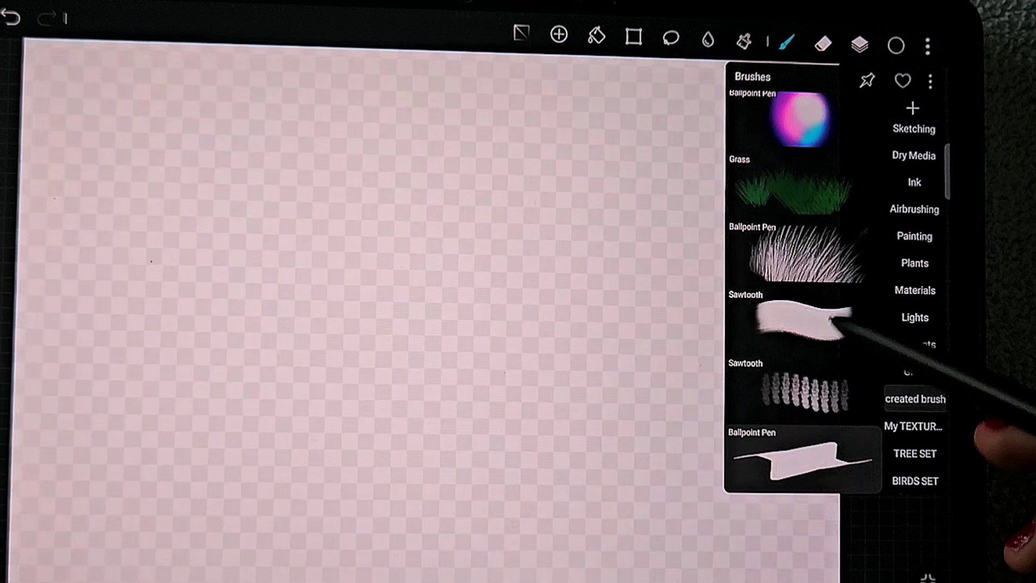
left_click(930, 82)
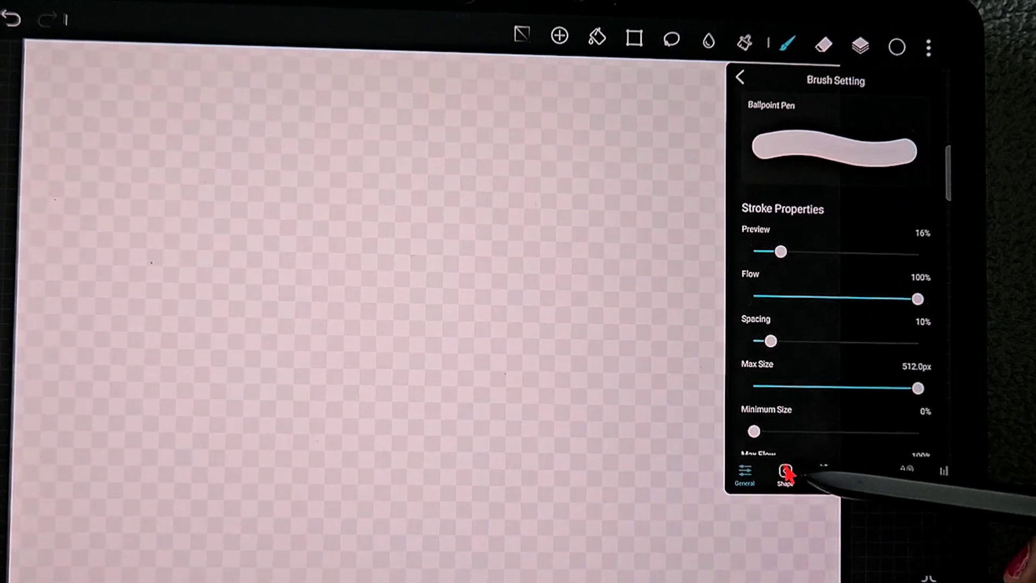
Step: Load the exported black rectangle from the Gallery as the Ballpoint Pen's shape
left_click(785, 471)
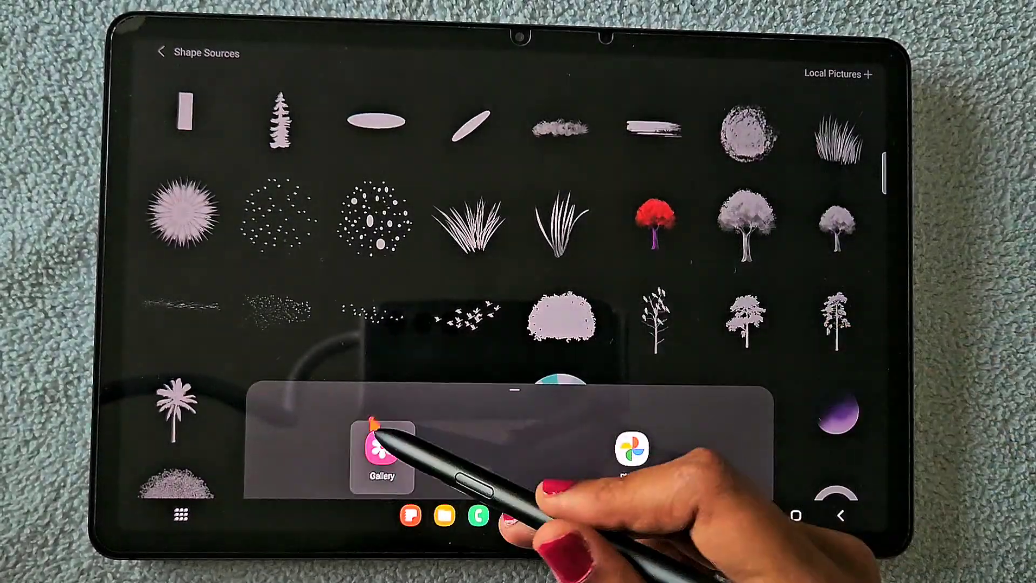
left_click(382, 456)
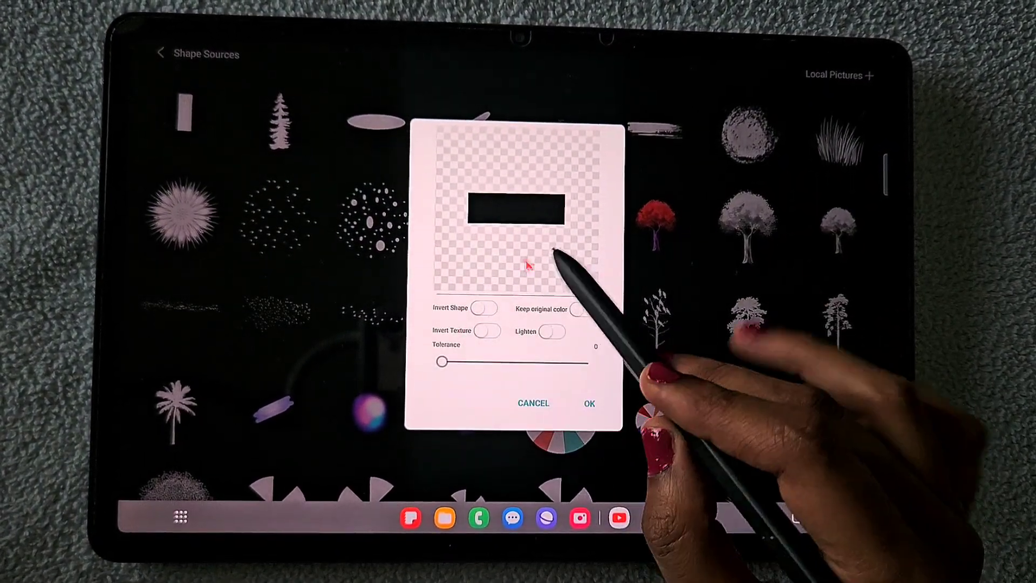
left_click(532, 403)
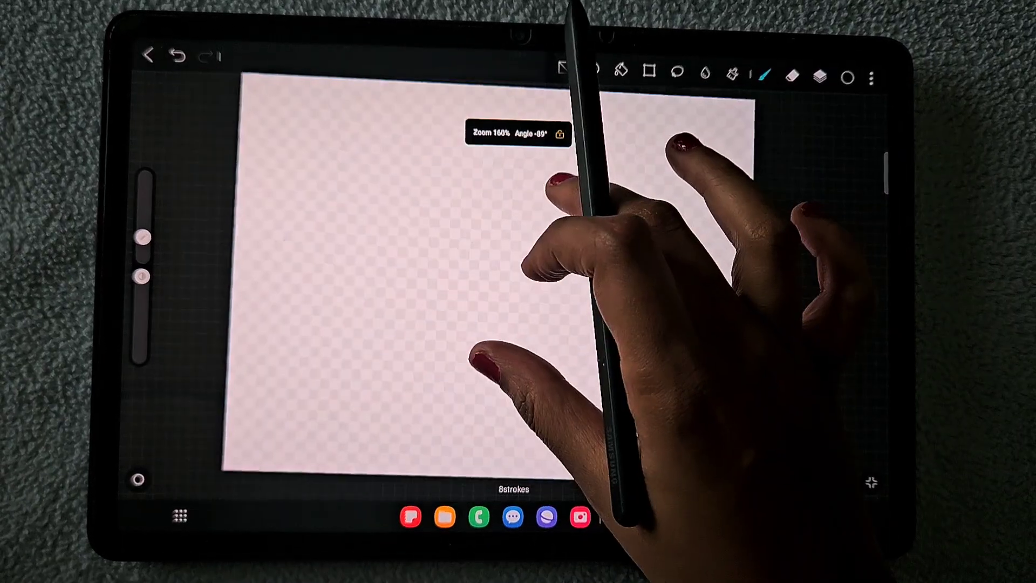
Step: Draw a test line, then widen the Spacing slider to split strokes into dashes
left_click_drag(265, 110, 469, 110)
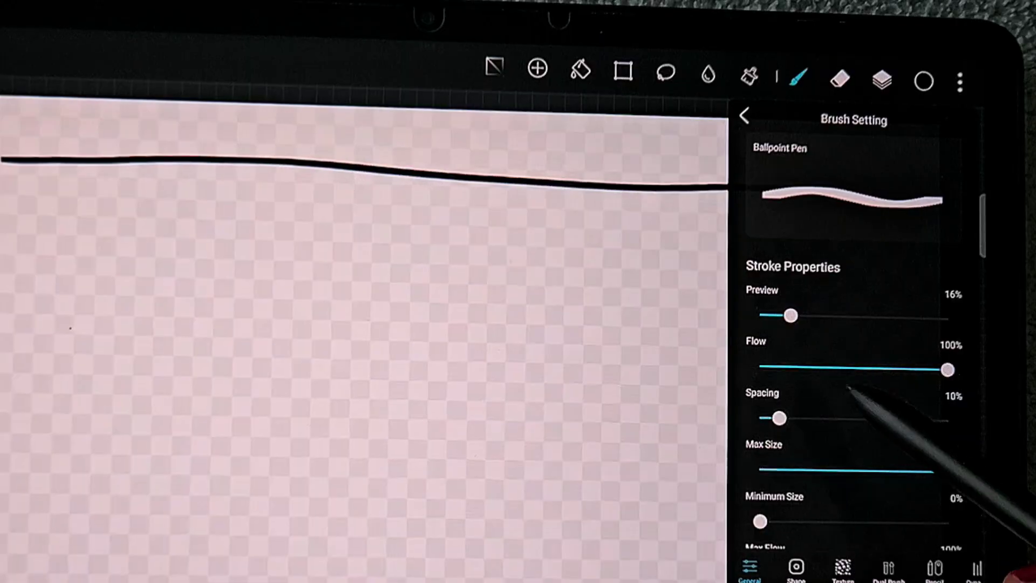
left_click_drag(774, 418, 786, 419)
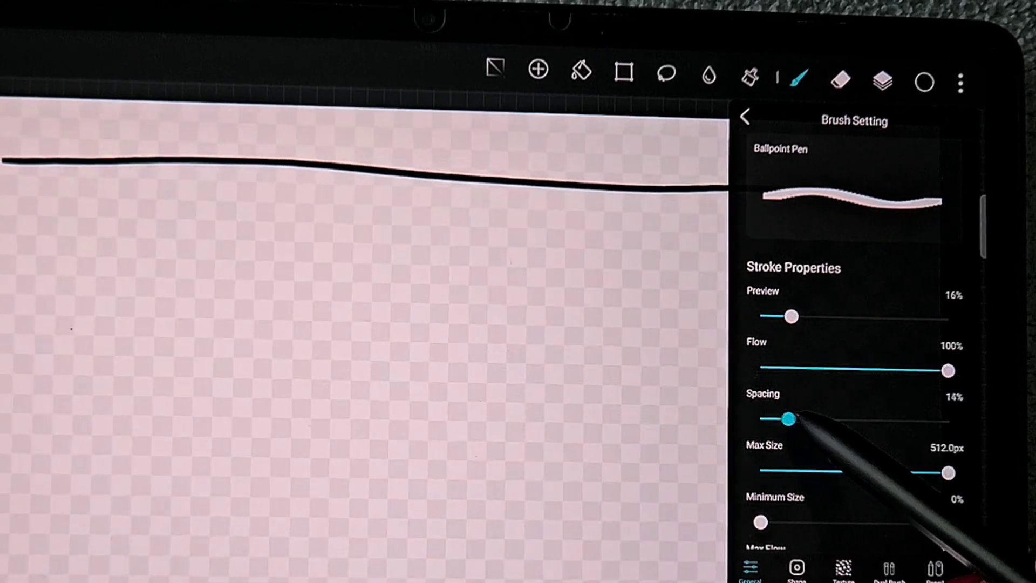
left_click_drag(786, 418, 858, 418)
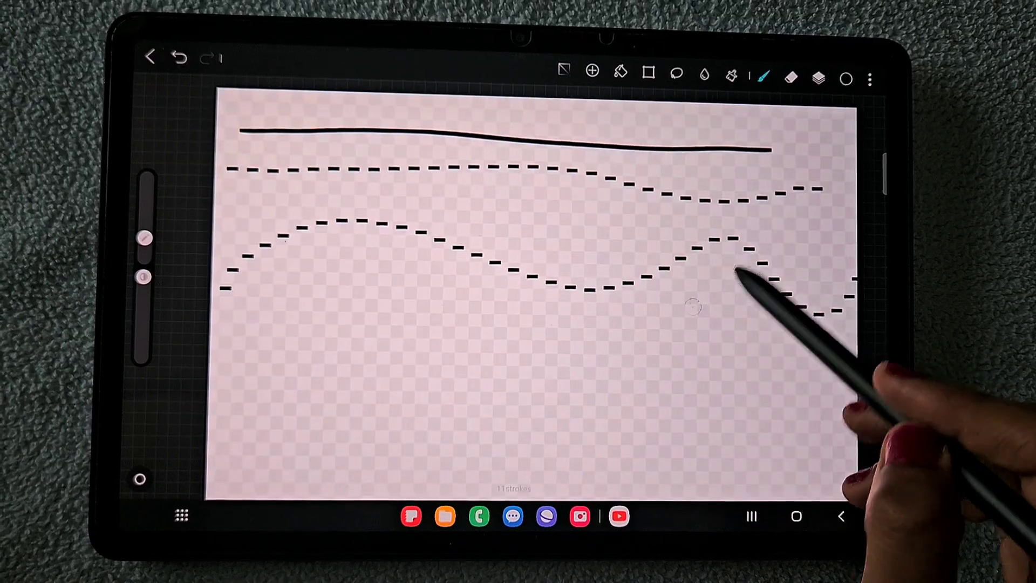
Step: Set the dashed brush's Rotation Dynamics to Rotate to stroke
left_click(762, 79)
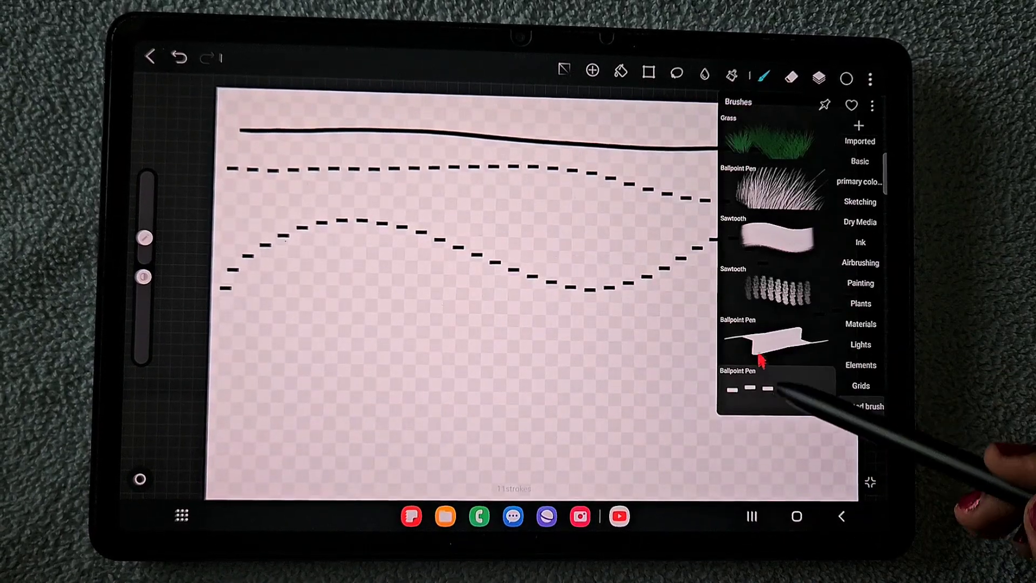
left_click(774, 388)
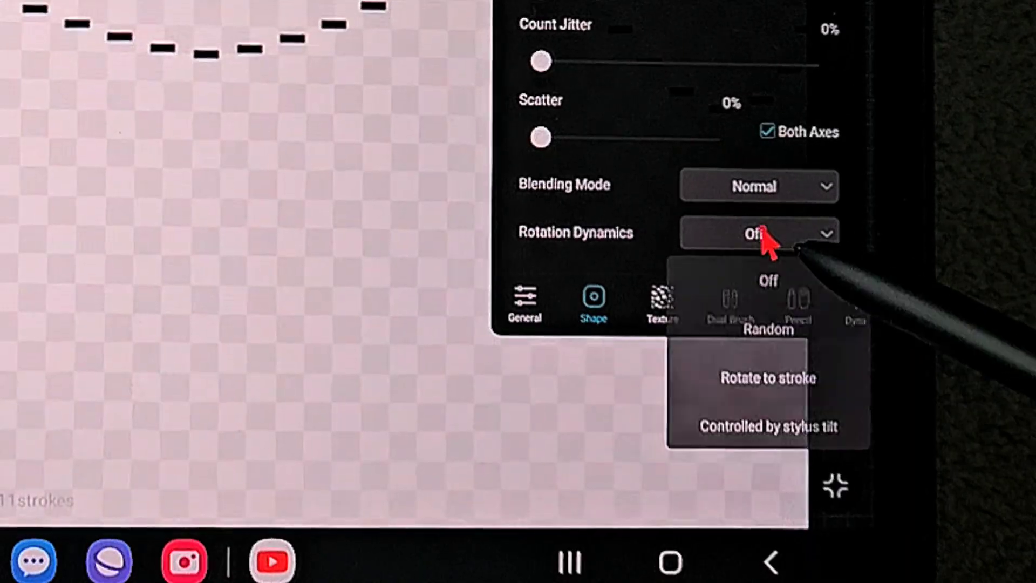
left_click(767, 377)
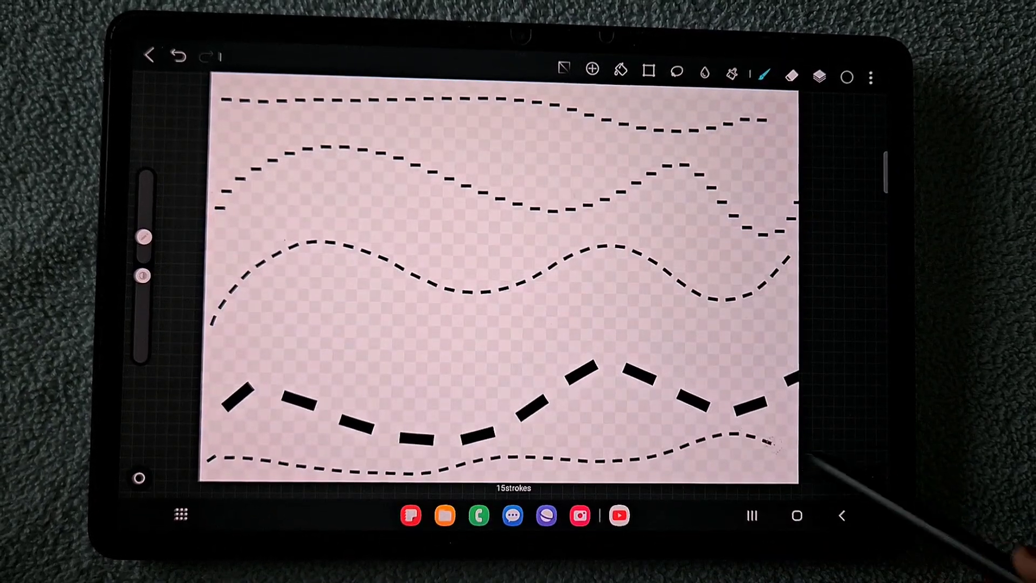
Step: Clear the test strokes from the layer and draw a new curved dashed stroke
left_click(179, 56)
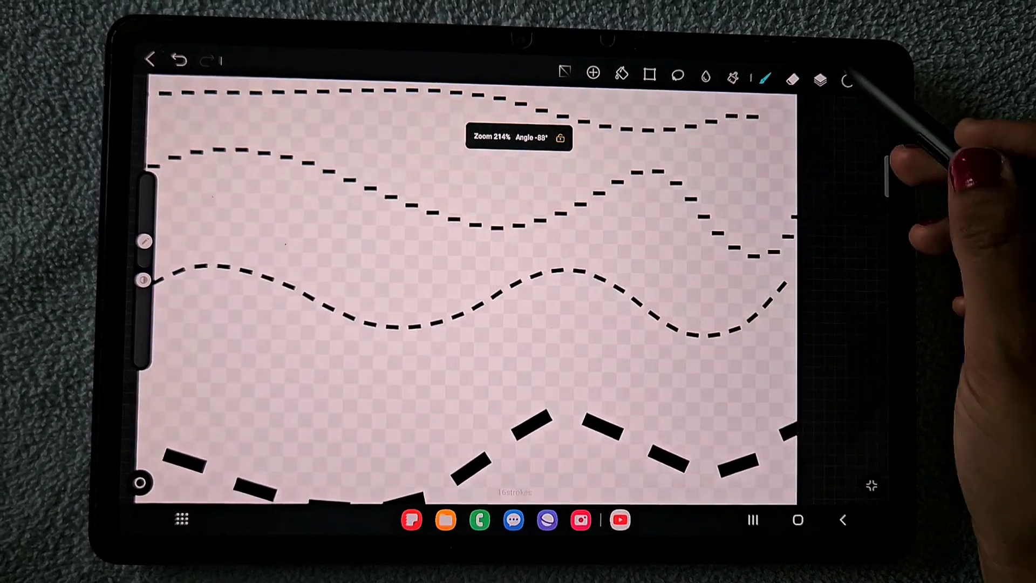
left_click(819, 76)
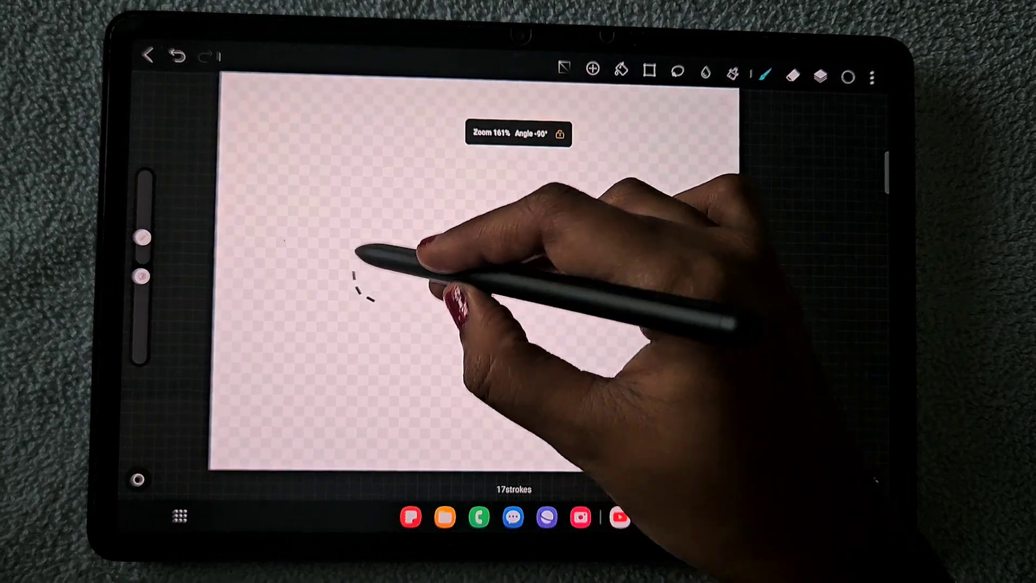
left_click_drag(370, 291, 668, 264)
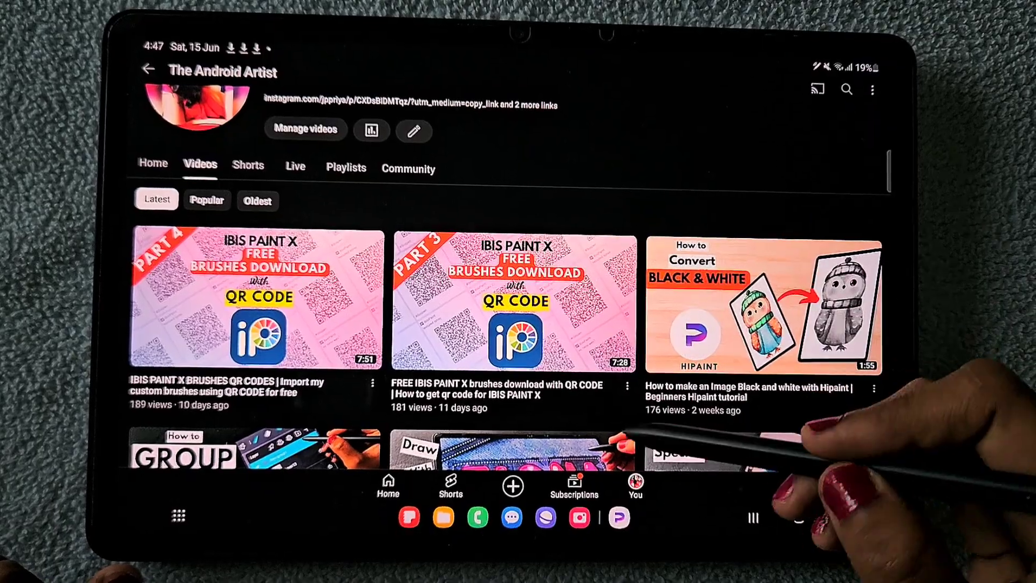
Step: Scroll the YouTube channel's video list down to uploads from about three months ago
scroll("down", 3)
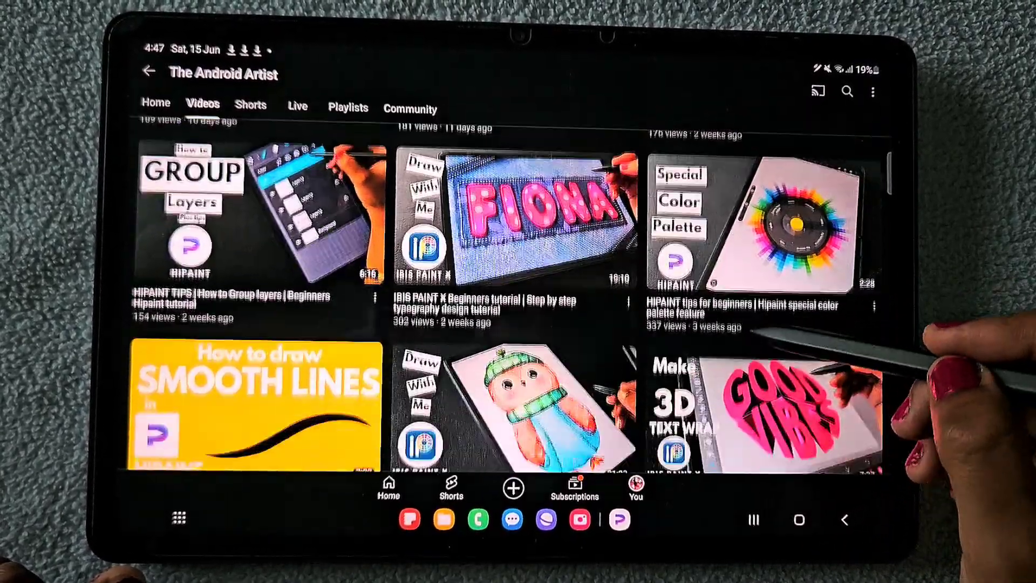
scroll("down", 3)
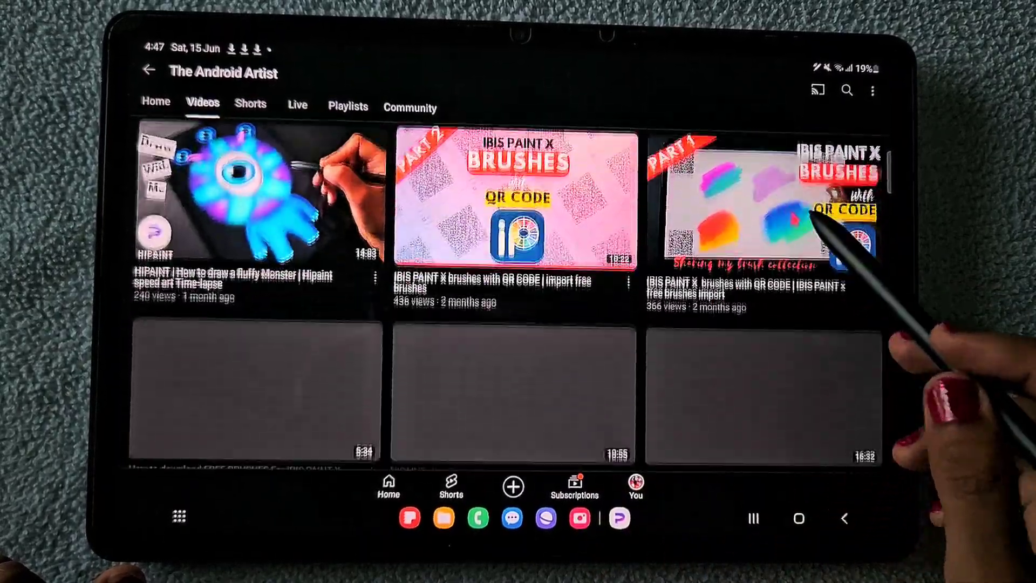
scroll("down", 3)
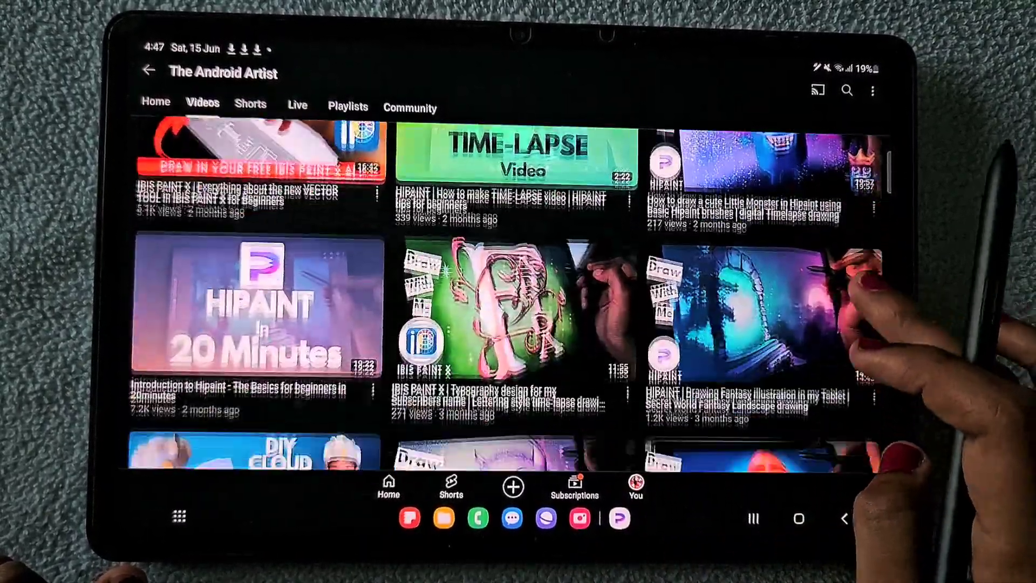